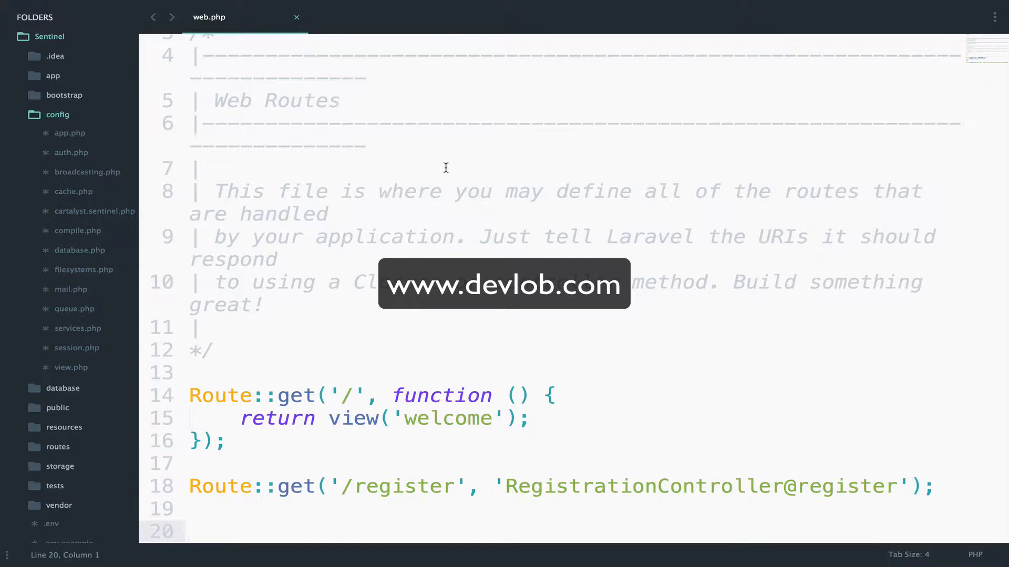
pyautogui.moveTo(430, 185)
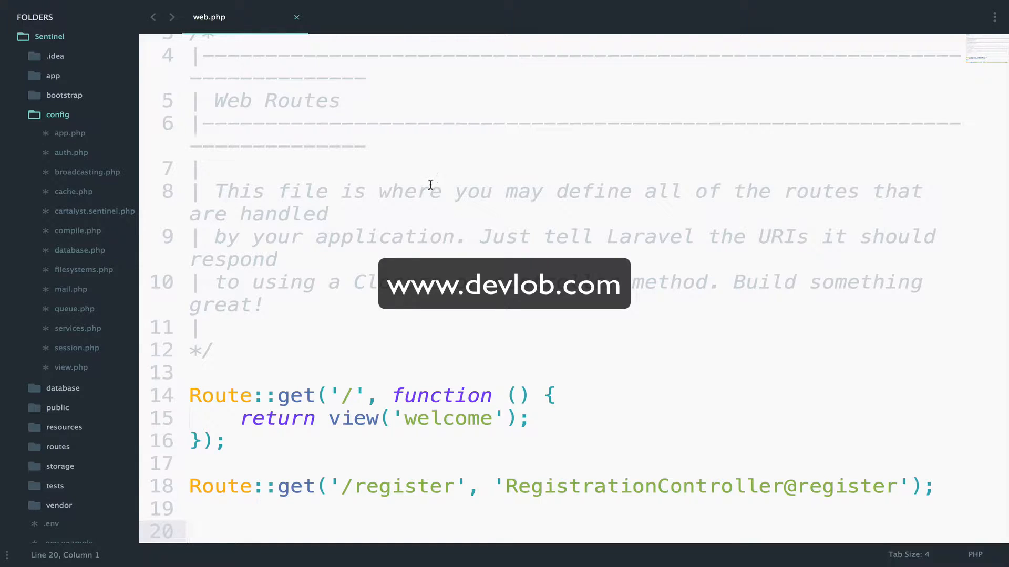
# - Add Route::post('/register', 'RegistrationController@postRegister') to web.php
pyautogui.write("Route::post('/register', '")
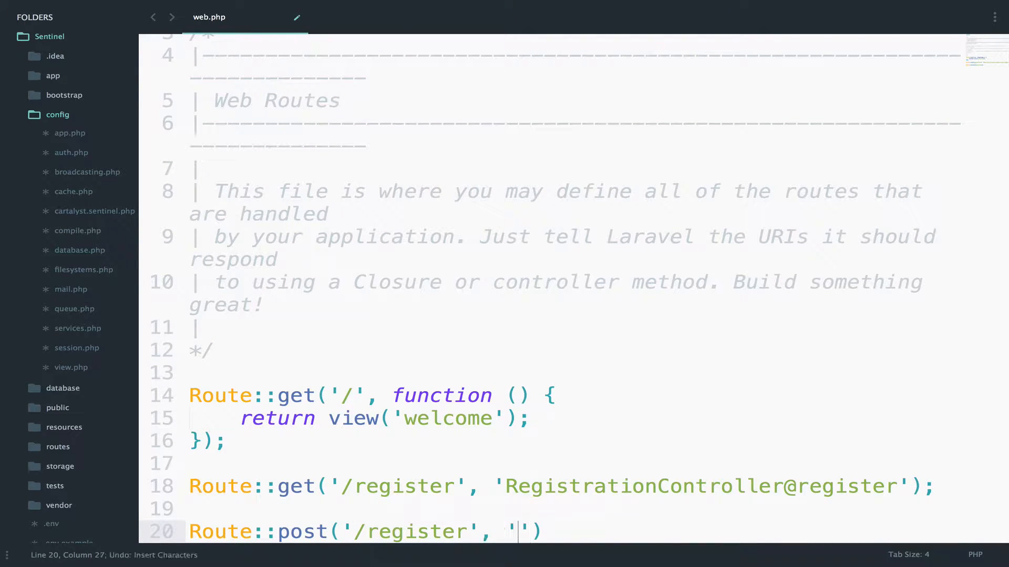
pyautogui.write('Regis')
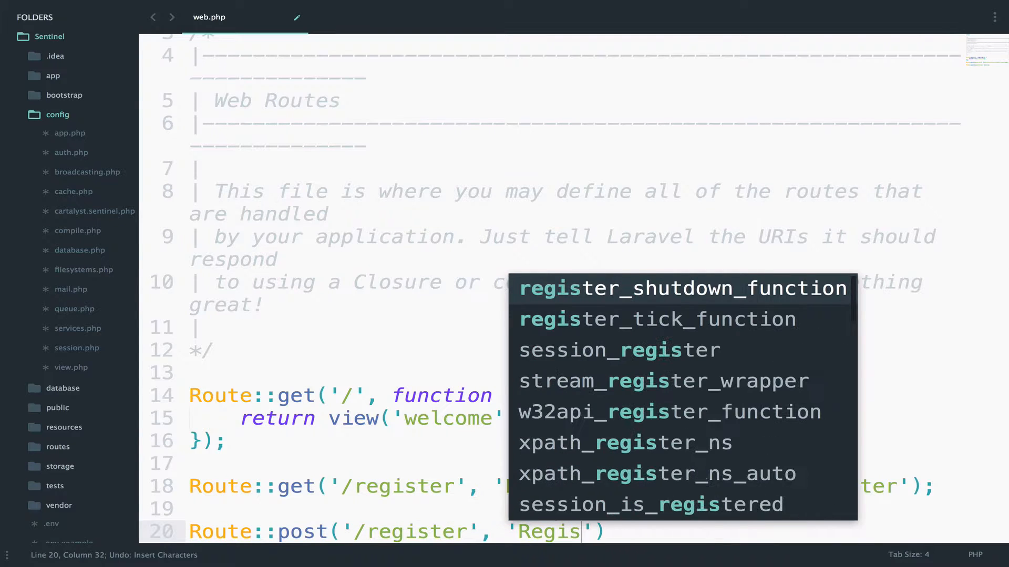
pyautogui.write('trationController')
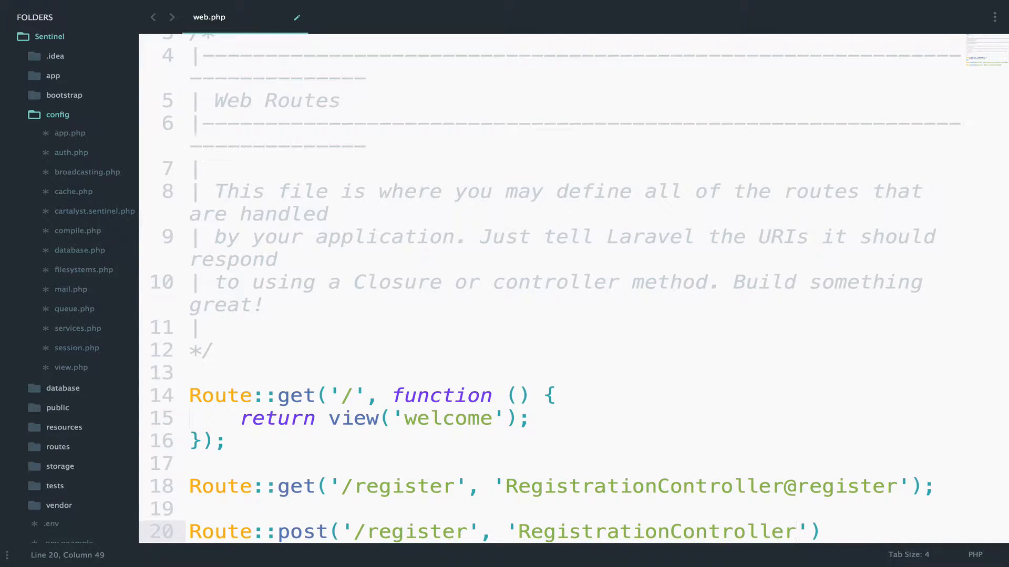
pyautogui.write('@postRegist')
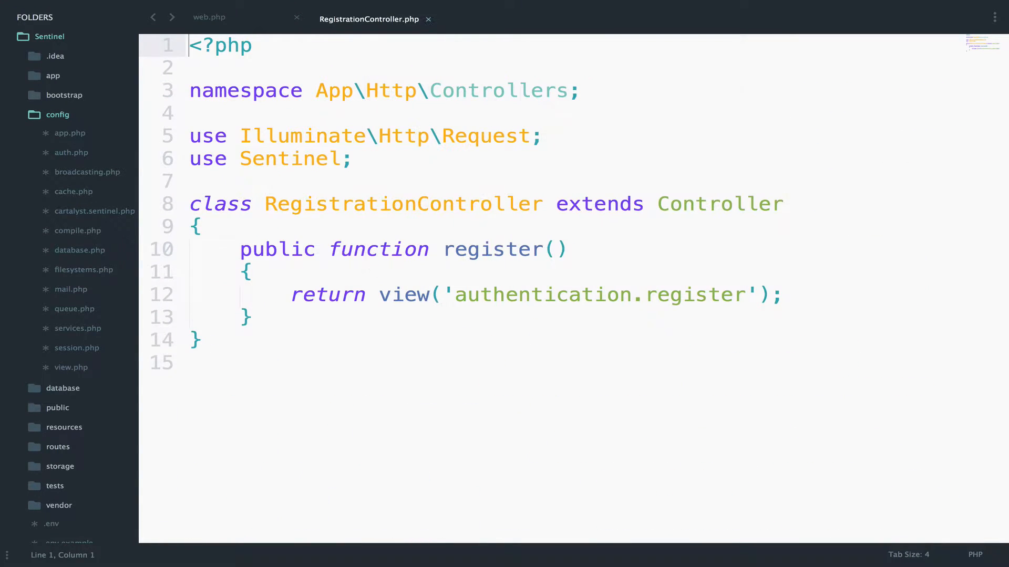
# - Write public function postRegister(Request $request) that calls dd($request->all())
pyautogui.write('public function postRegister(')
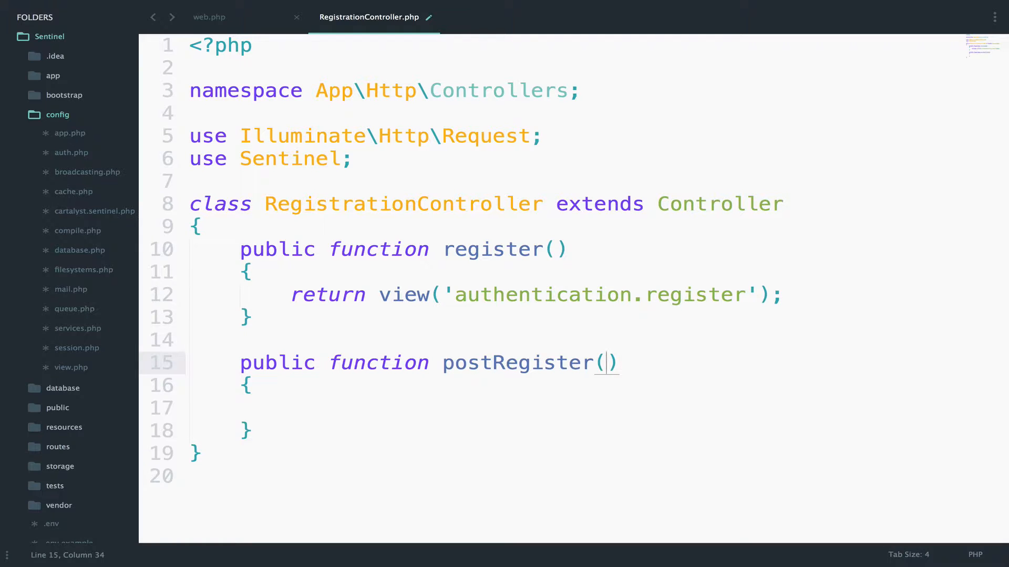
pyautogui.write('Request $request')
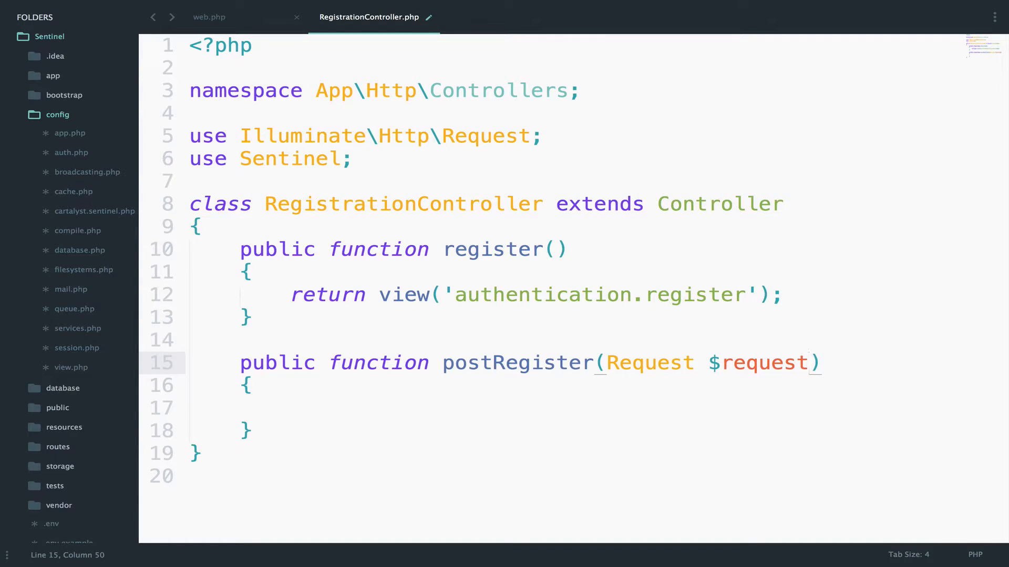
pyautogui.write('dd($request->all());')
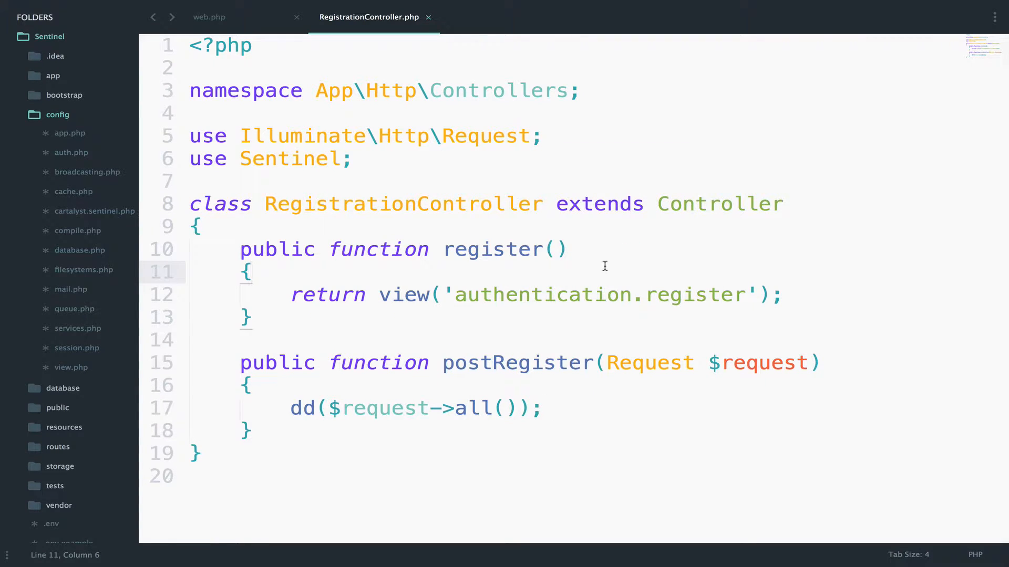
# - Find register.blade.php via Goto Anything and set the form action to "/register"
pyautogui.press('ctrl+p')
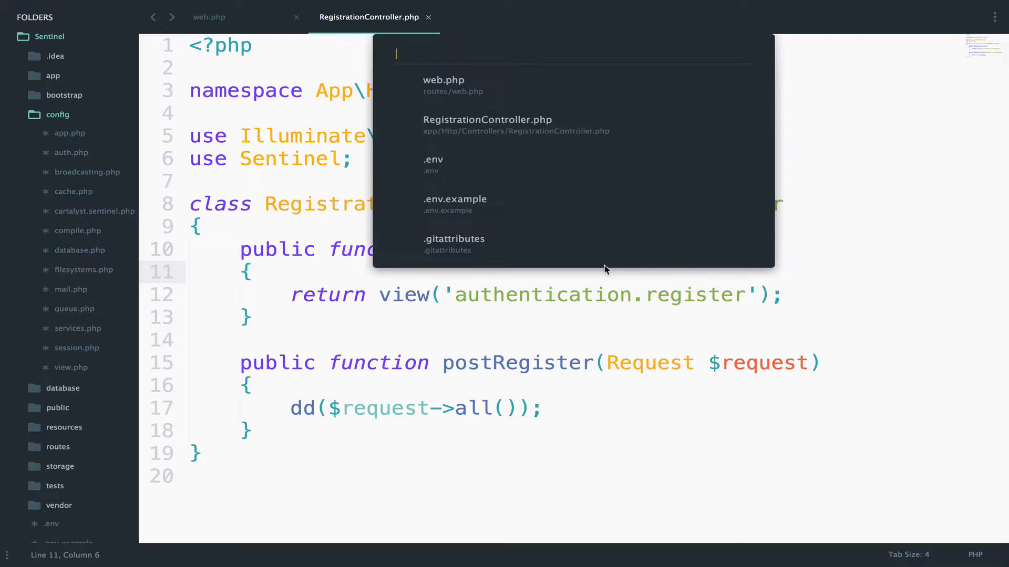
pyautogui.write('register')
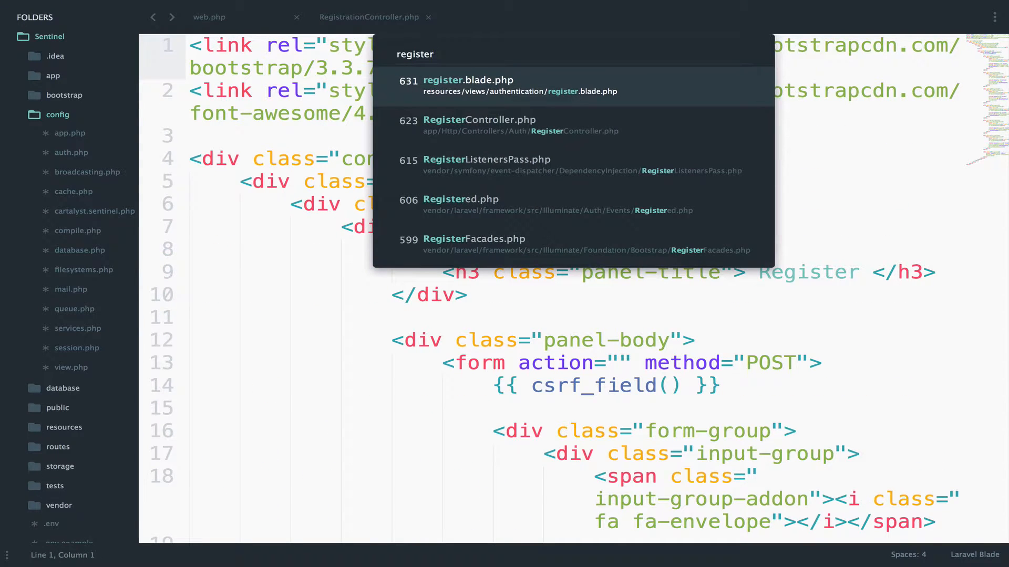
pyautogui.click(467, 80)
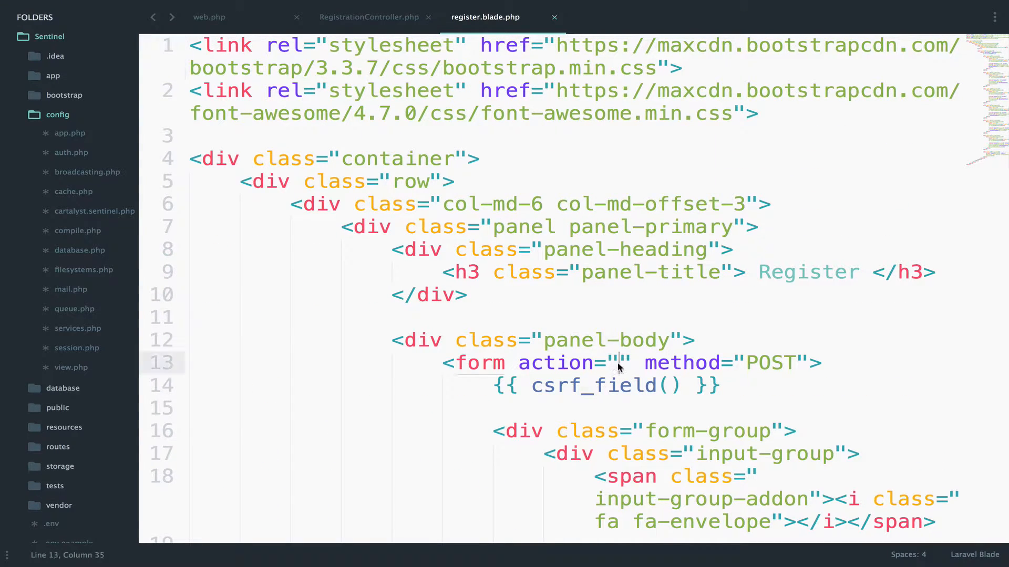
pyautogui.write('/registe')
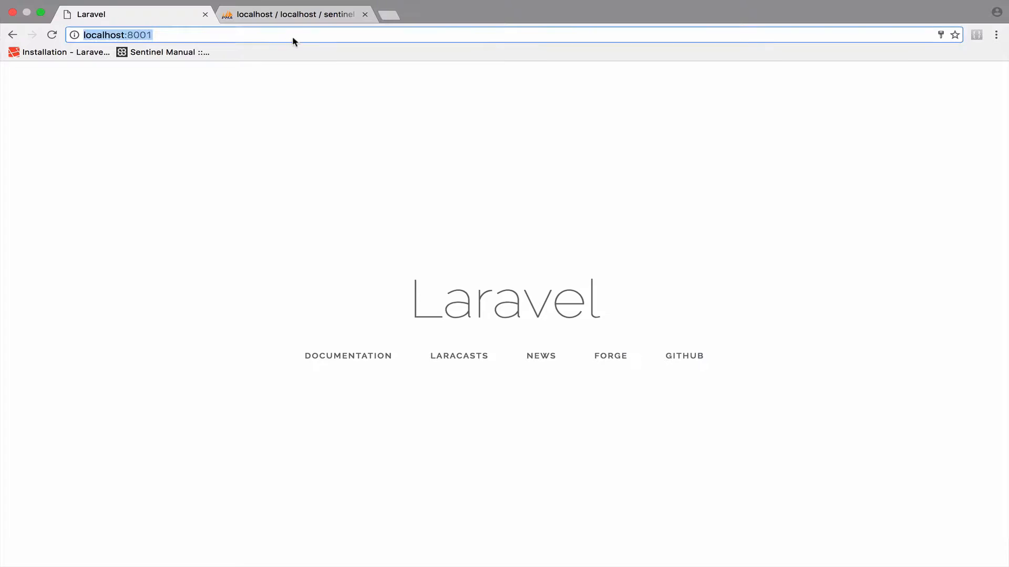
# - Visit localhost:8001/register, autofill the form, register, and review the dumped fields
pyautogui.write('localhost:8001/register')
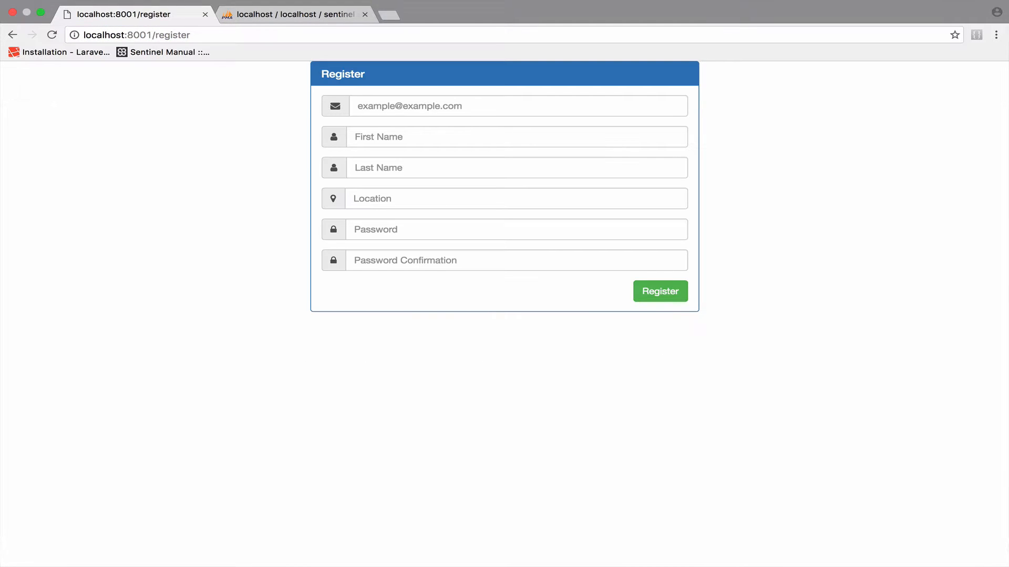
pyautogui.click(517, 105)
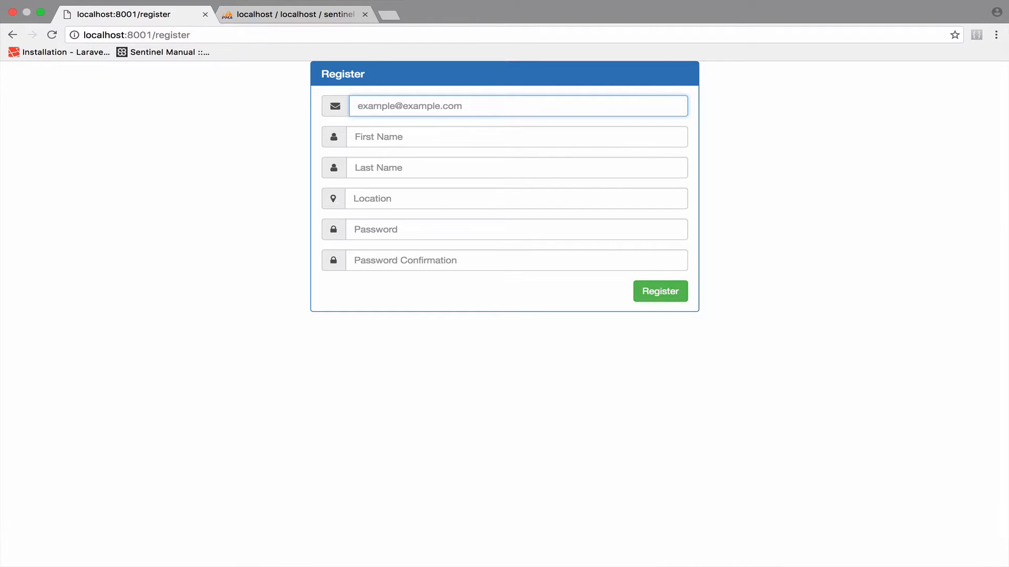
pyautogui.click(660, 291)
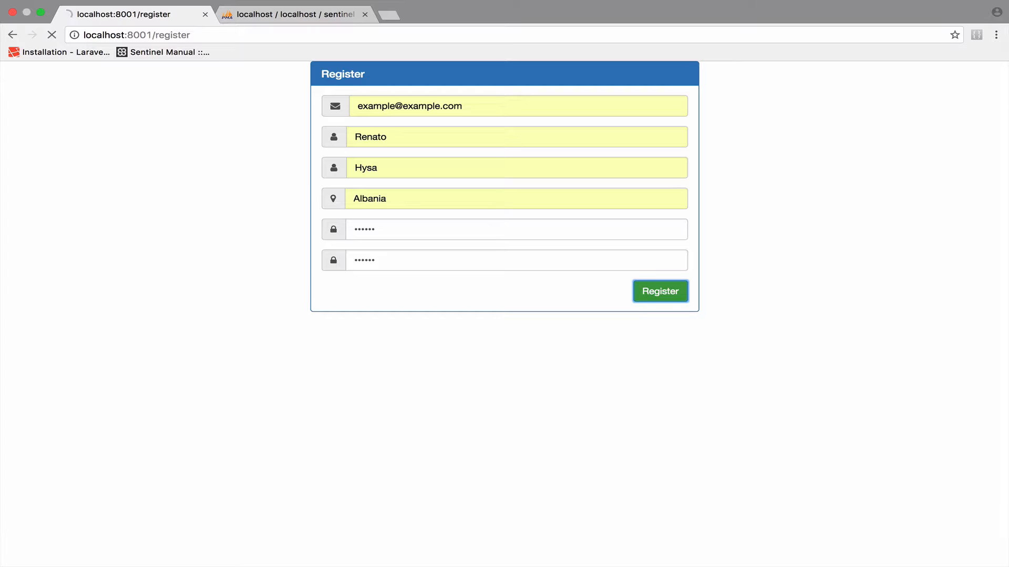
pyautogui.click(660, 291)
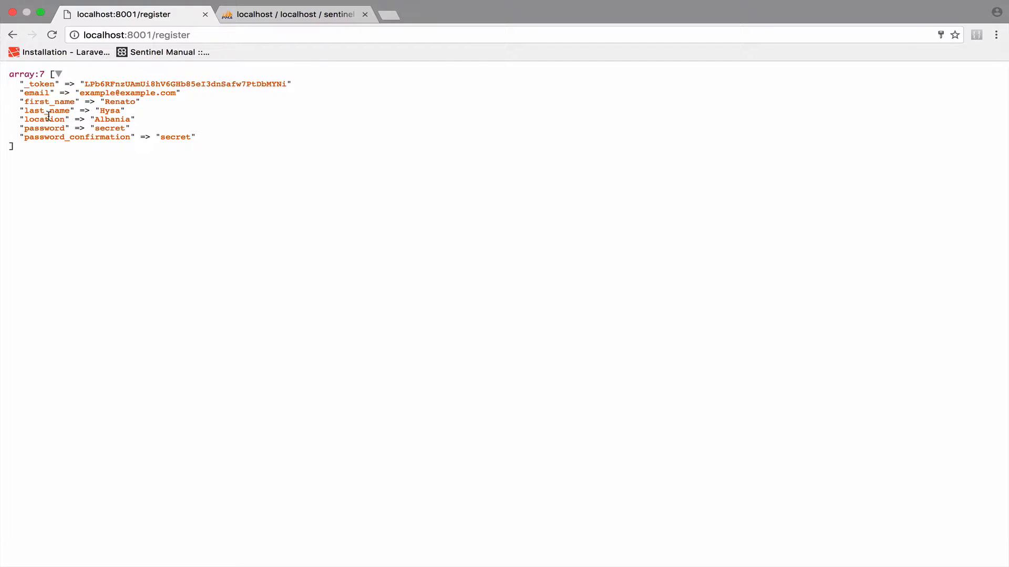
pyautogui.moveTo(23, 92); pyautogui.dragTo(135, 119)
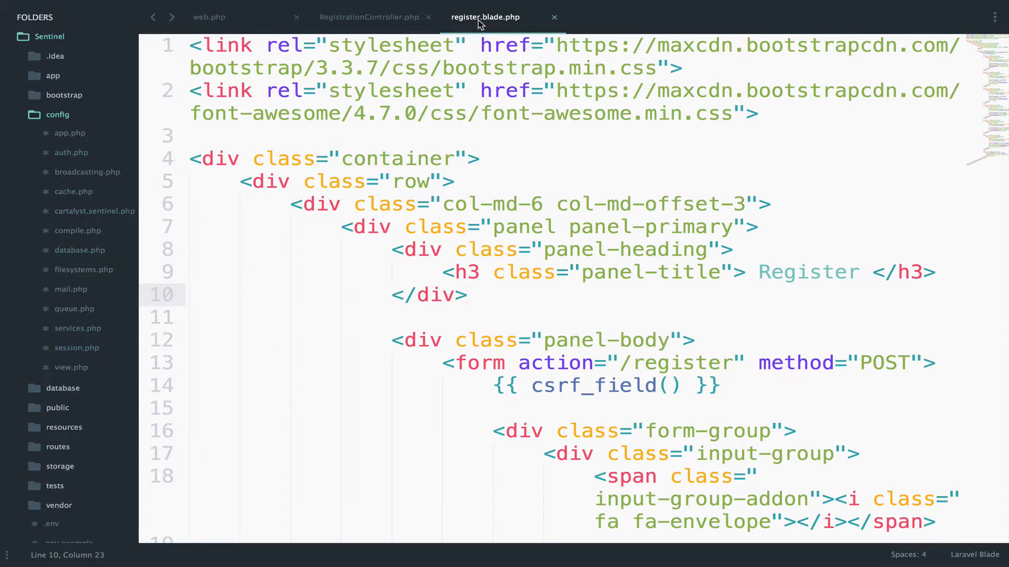
# - Scroll through register.blade.php and check the input field names
pyautogui.scroll(-3)
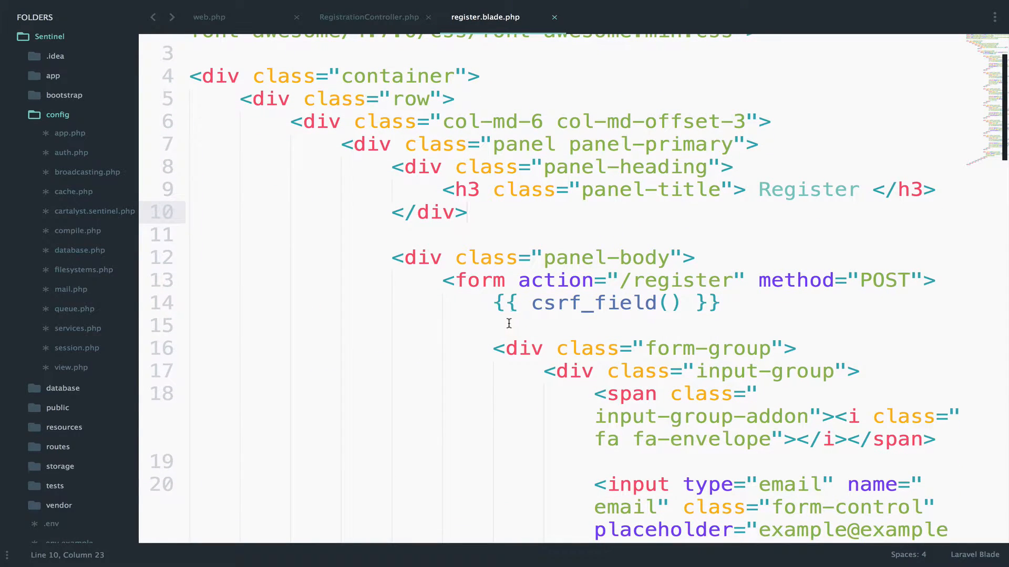
pyautogui.moveTo(494, 302); pyautogui.dragTo(721, 302)
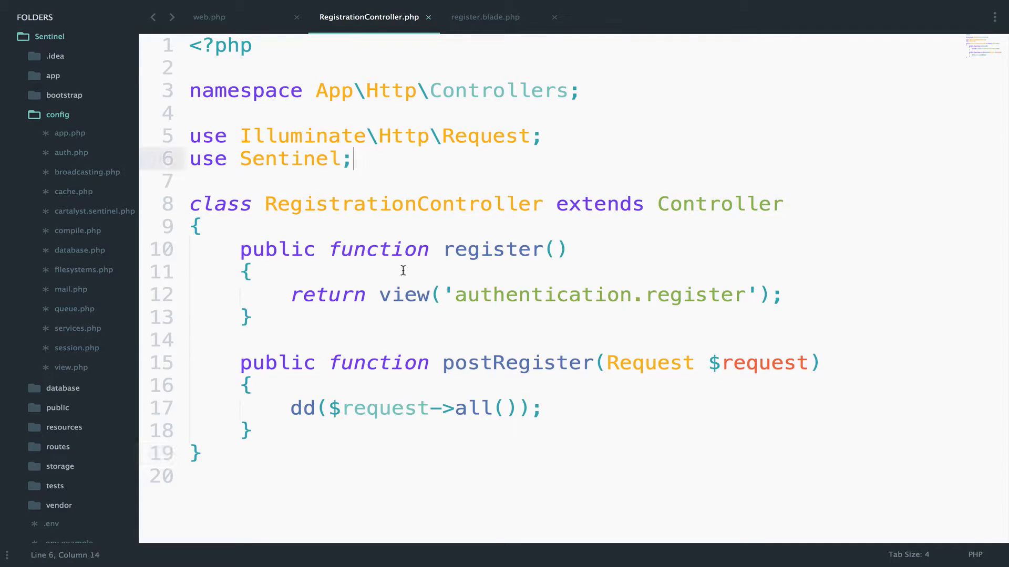
pyautogui.moveTo(392, 160)
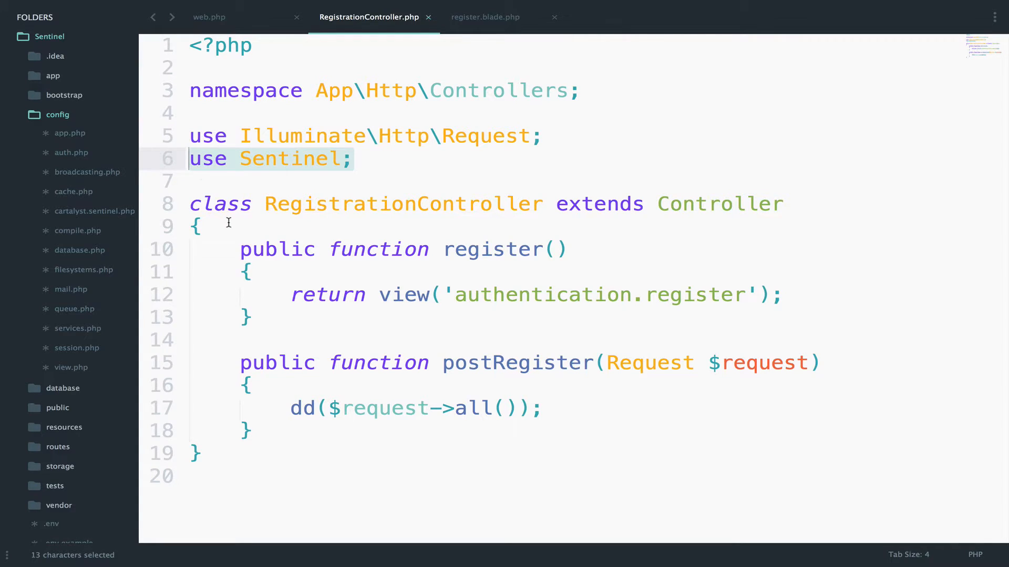
# - Assign $user = Sentinel::registerAndActivate($request->all()) at the start of postRegister
pyautogui.press('enter')
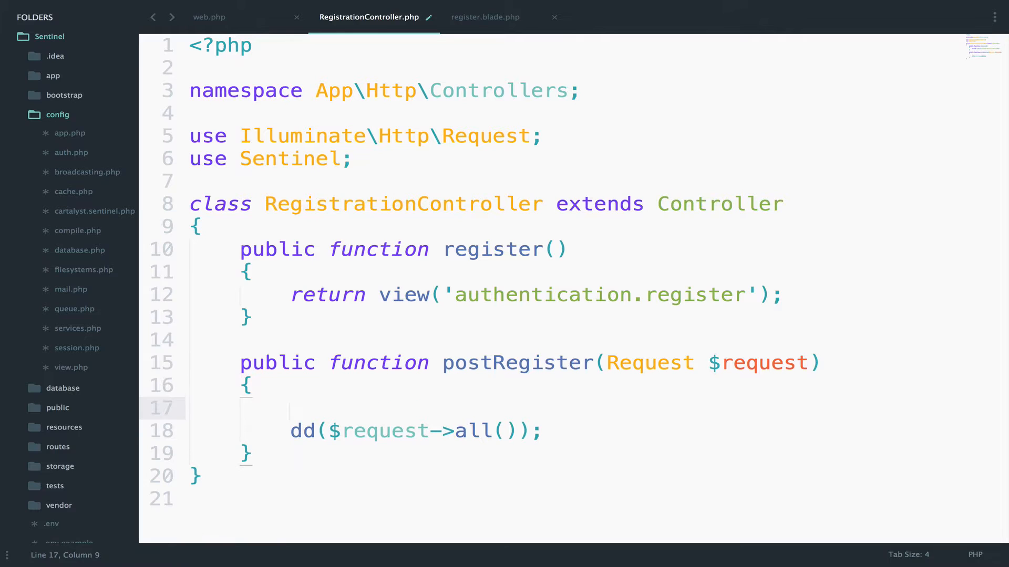
pyautogui.write('$user = e')
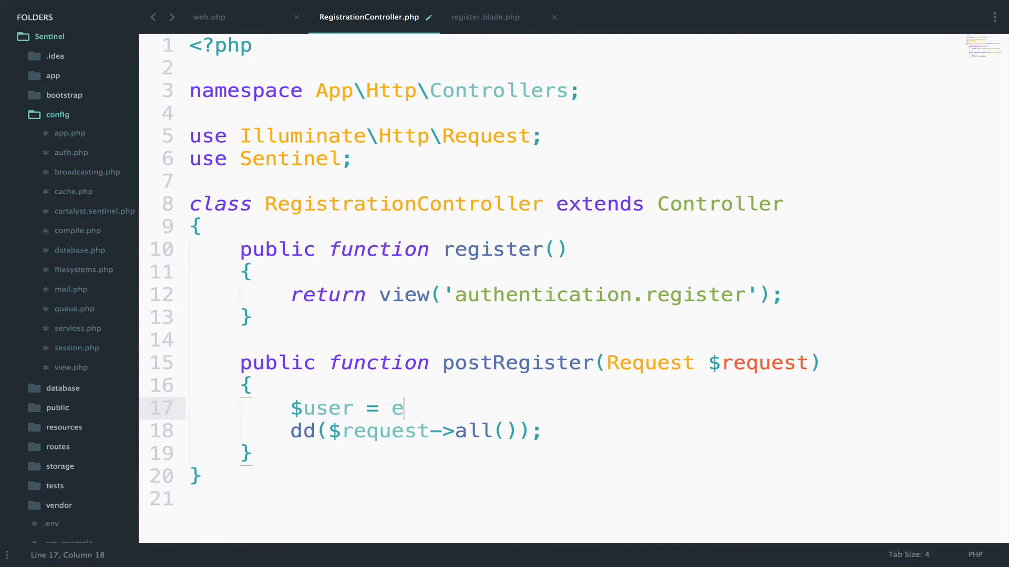
pyautogui.write('Sentinel::')
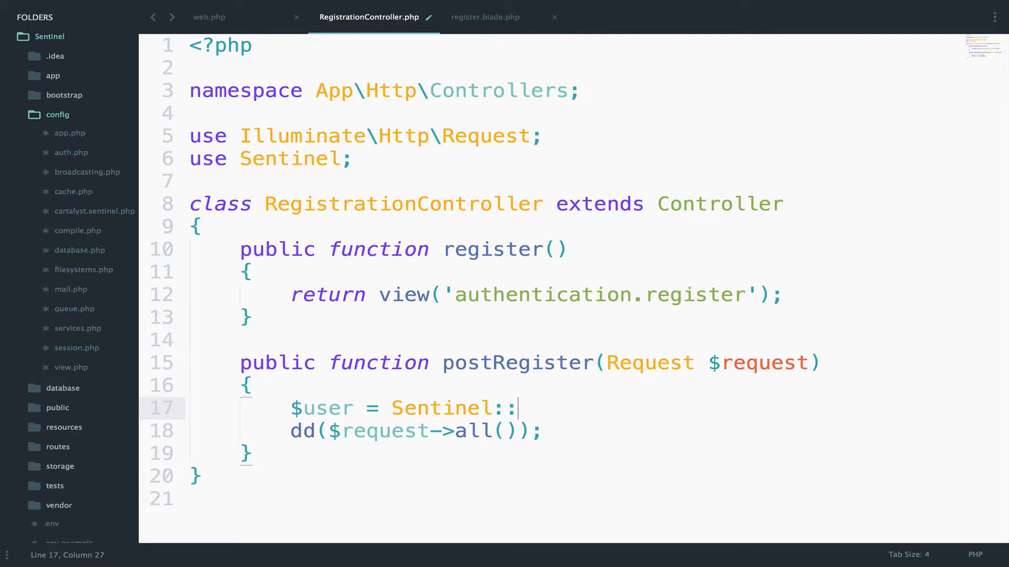
pyautogui.write('registe')
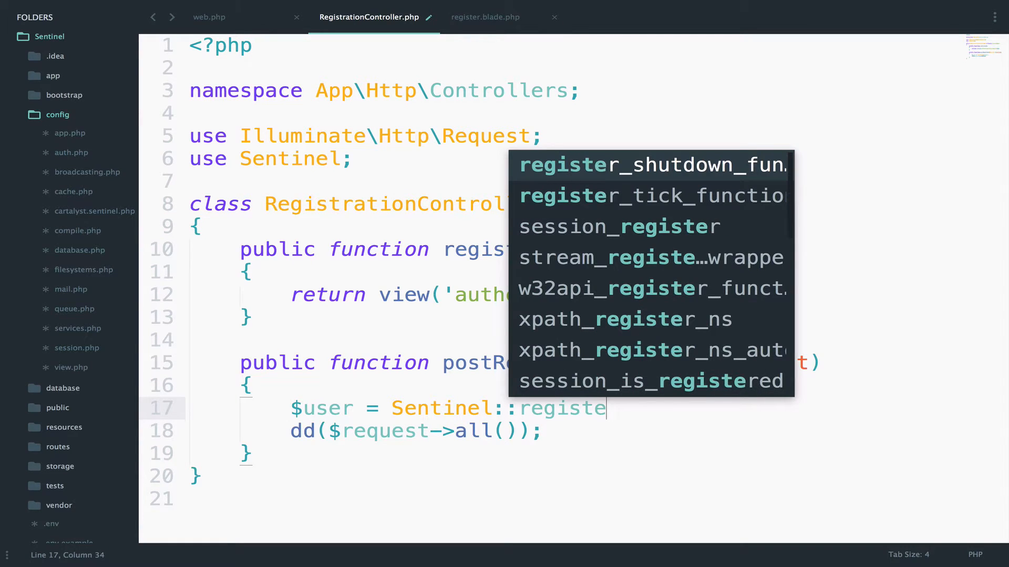
pyautogui.write('rAndActiv')
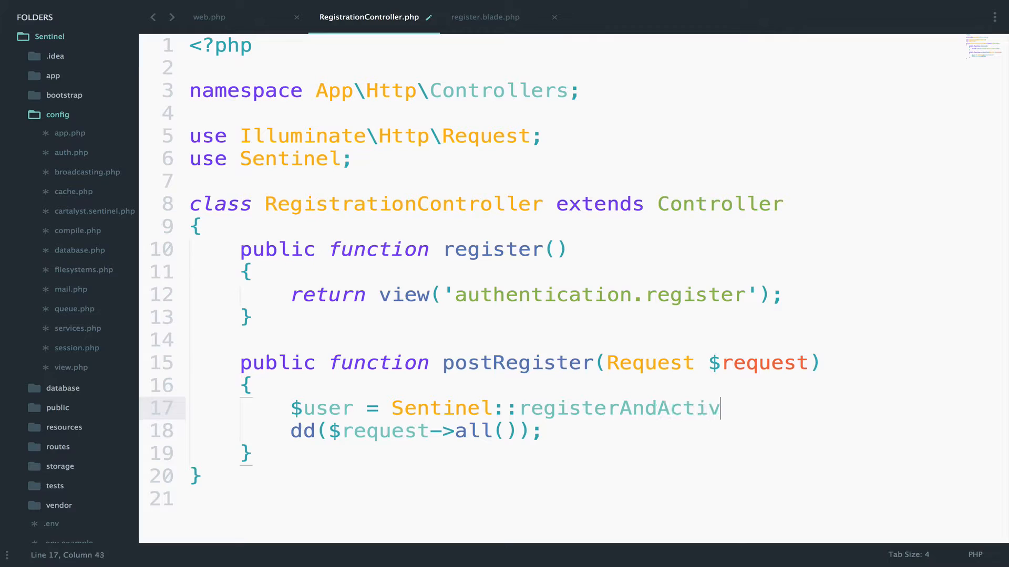
pyautogui.write('ate();')
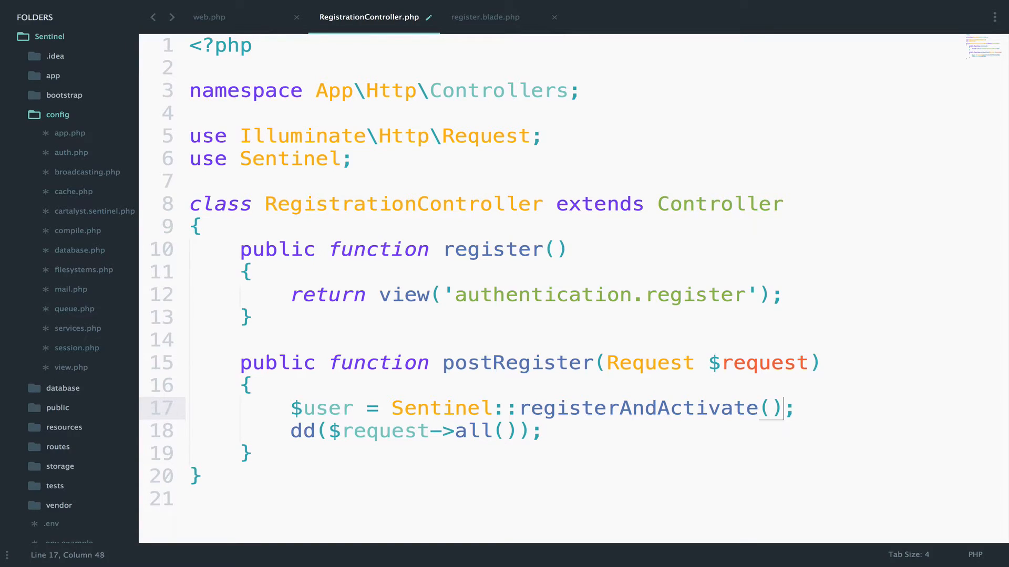
pyautogui.write('$request')
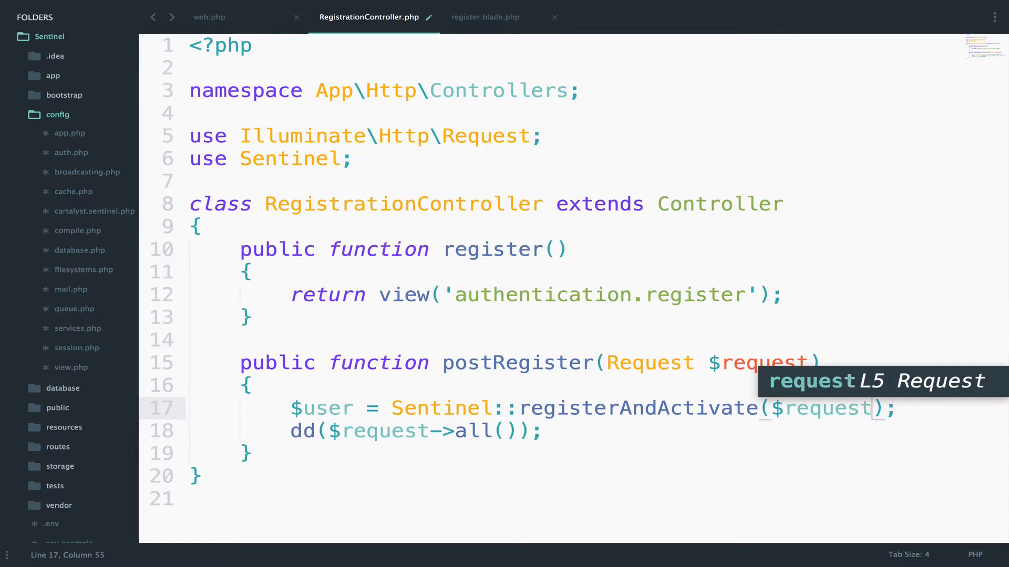
pyautogui.write('->all()')
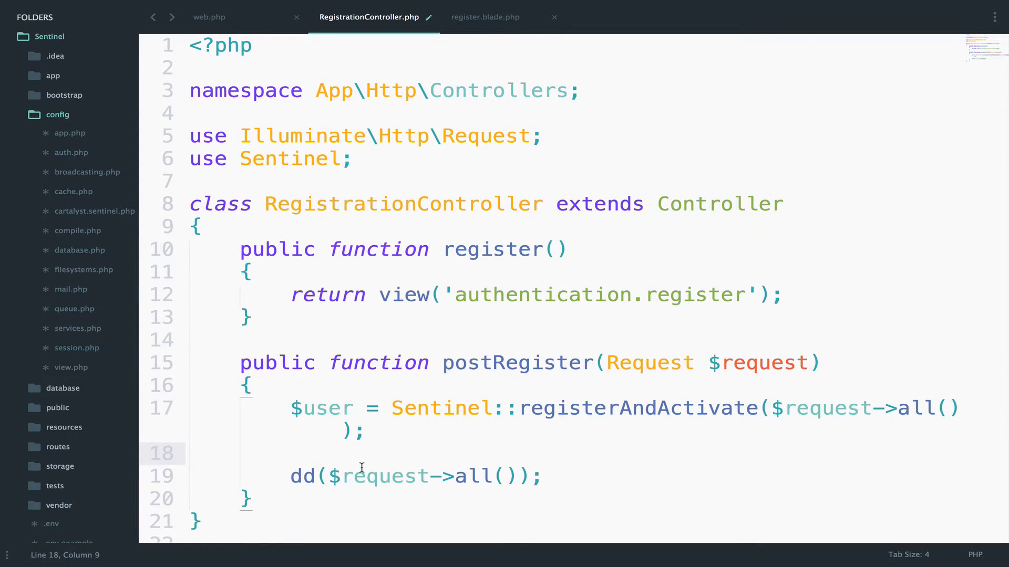
# - Replace the dd argument with $user so the new user is dumped
pyautogui.moveTo(341, 476); pyautogui.dragTo(508, 476)
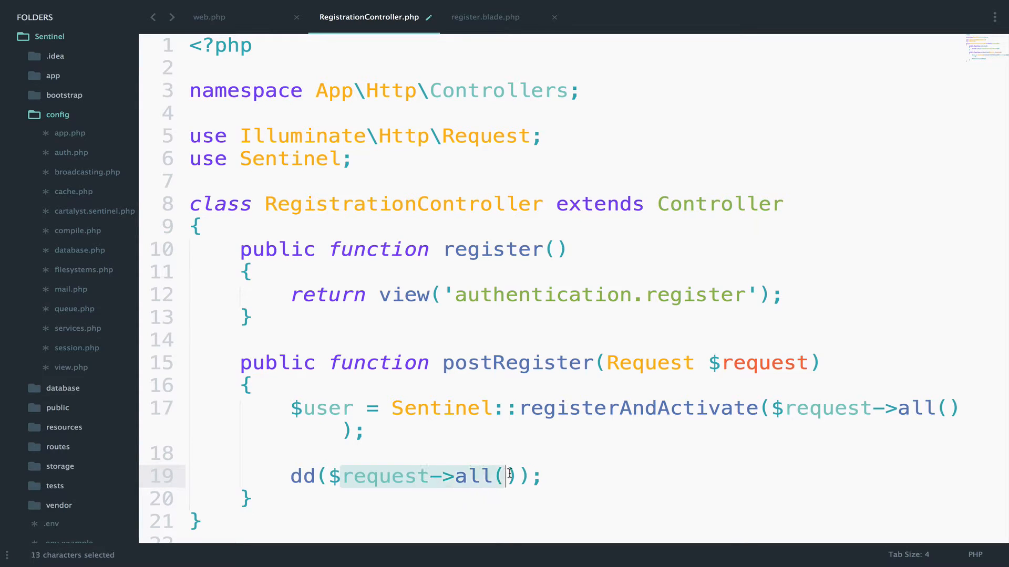
pyautogui.write('$u')
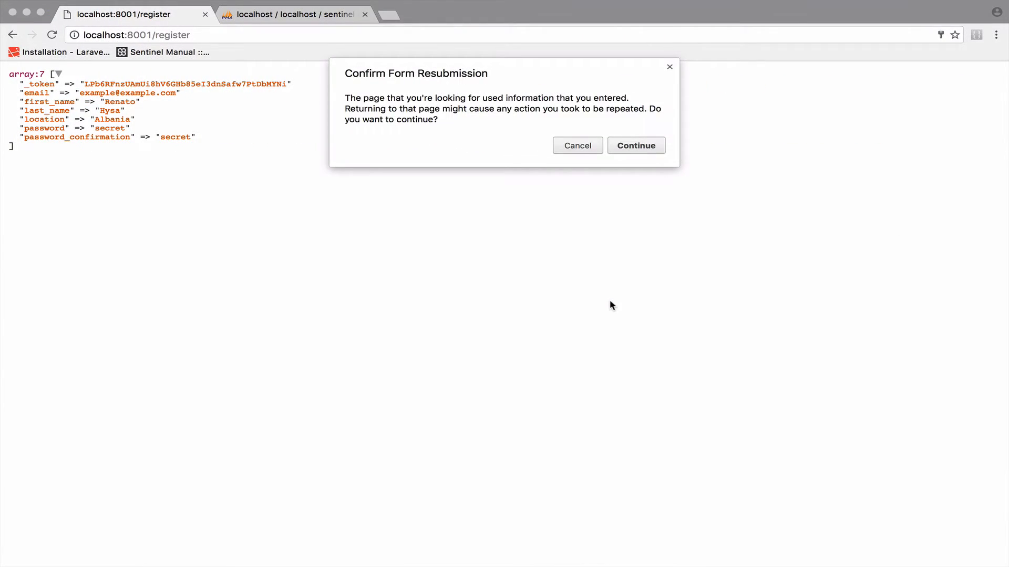
# - Continue the Confirm Form Resubmission dialog to resubmit the registration data
pyautogui.click(636, 145)
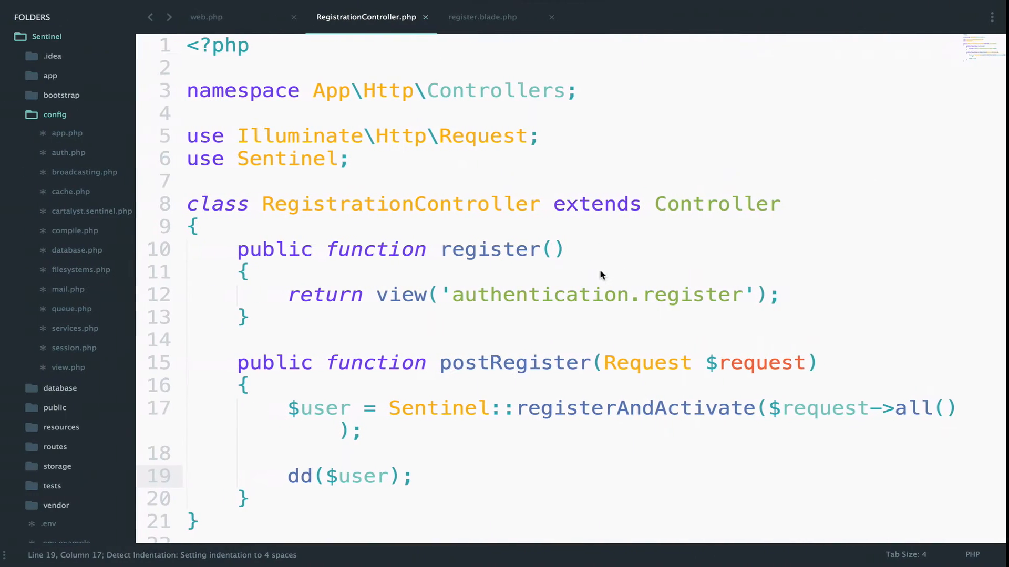
# - View cartalyst.sentinel.php's users model entry and search EloquentUser in Goto Anything
pyautogui.click(96, 211)
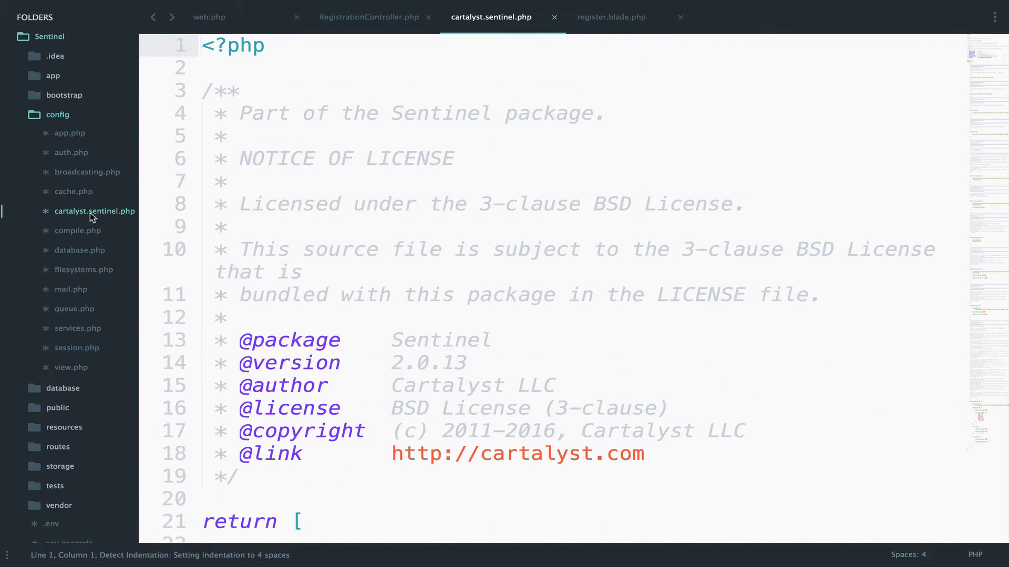
pyautogui.scroll(-3)
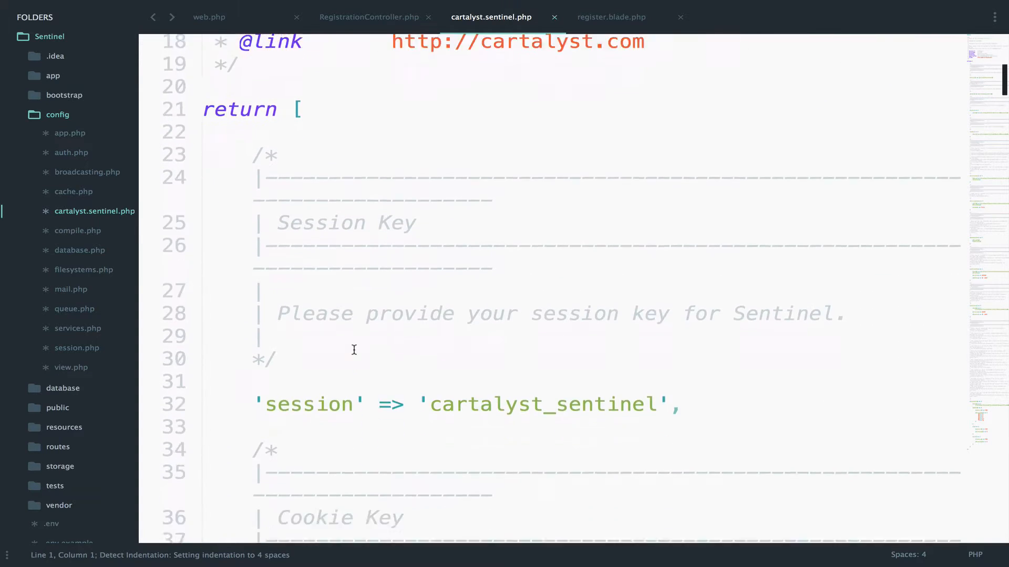
pyautogui.scroll(-3)
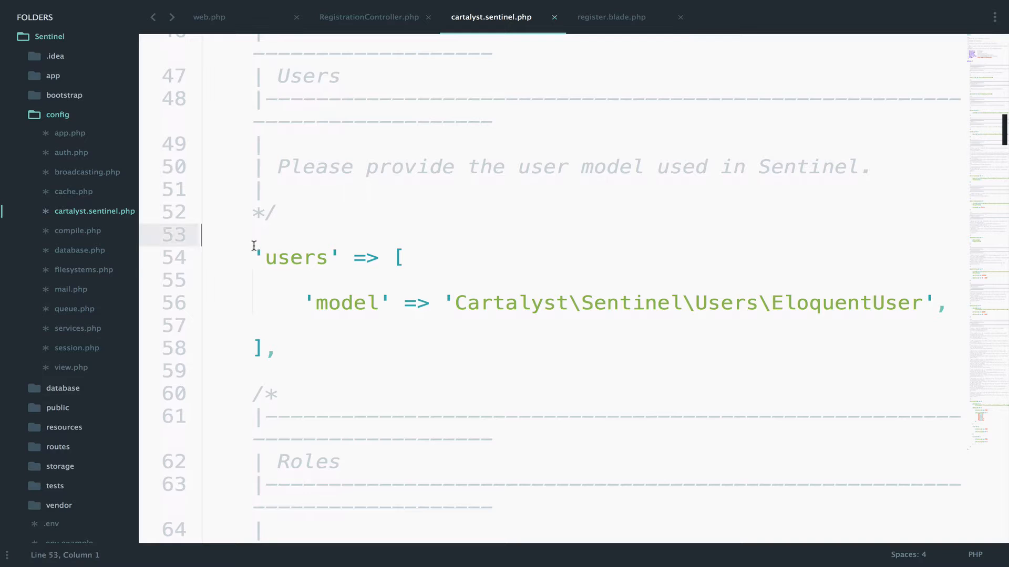
pyautogui.moveTo(253, 244); pyautogui.dragTo(279, 364)
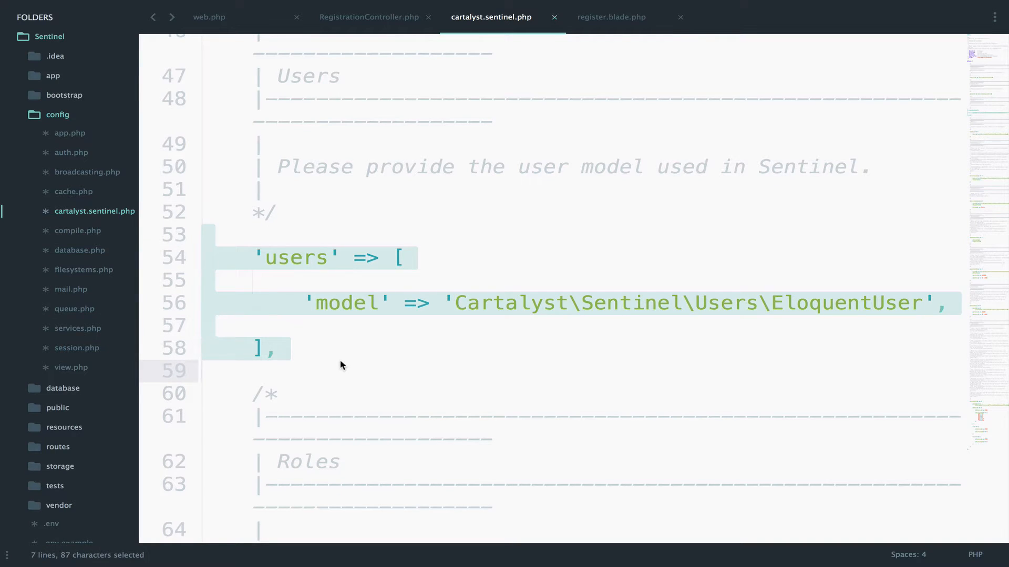
pyautogui.write('eloquu')
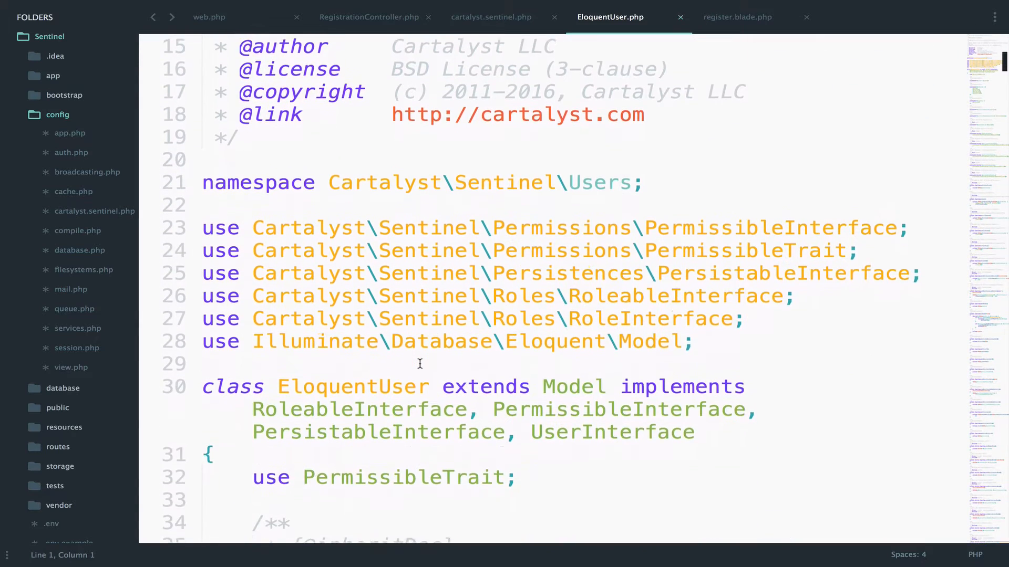
# - Add 'location' to the protected $fillable array in EloquentUser.php
pyautogui.scroll(-3)
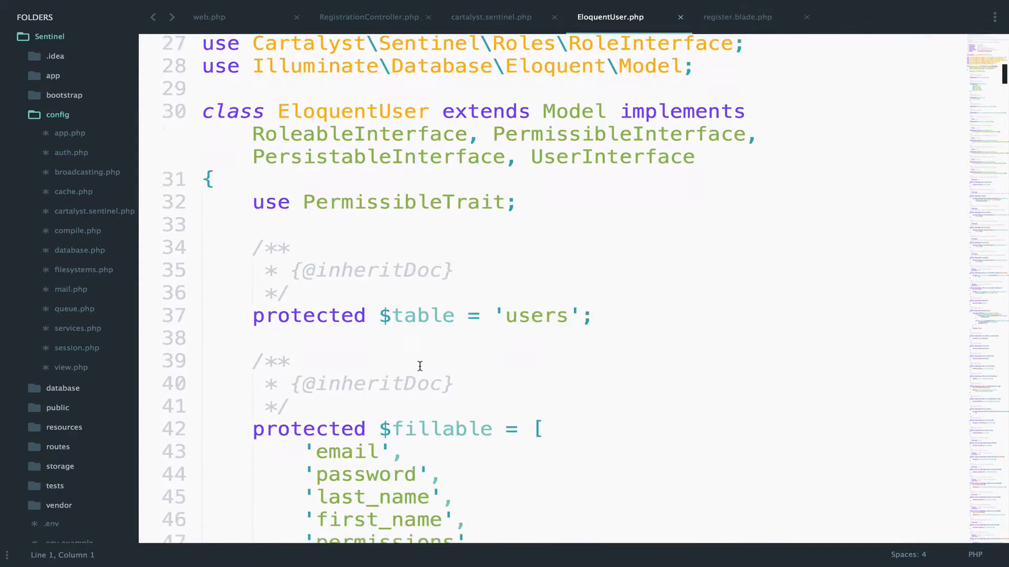
pyautogui.scroll(-3)
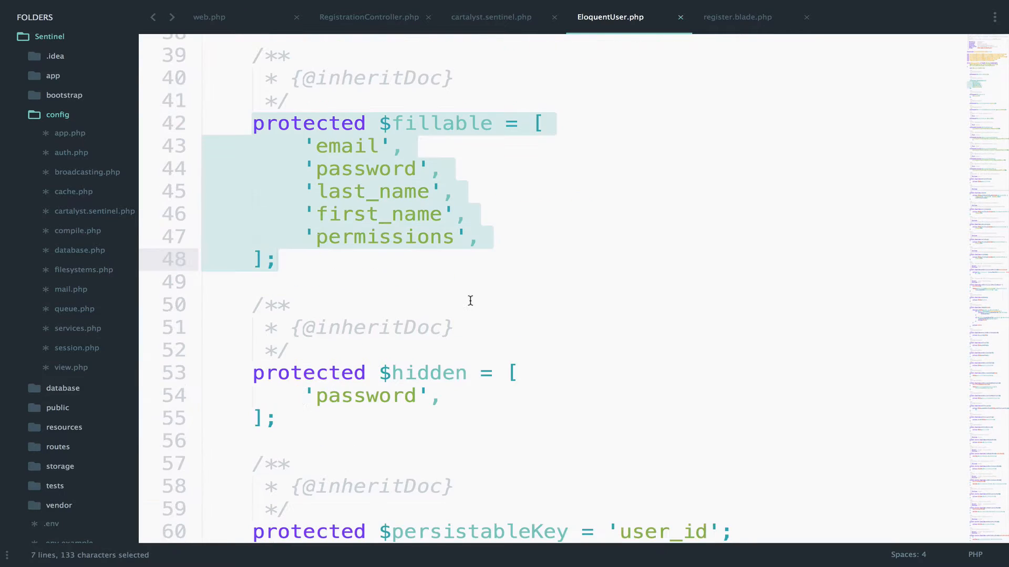
pyautogui.moveTo(465, 221)
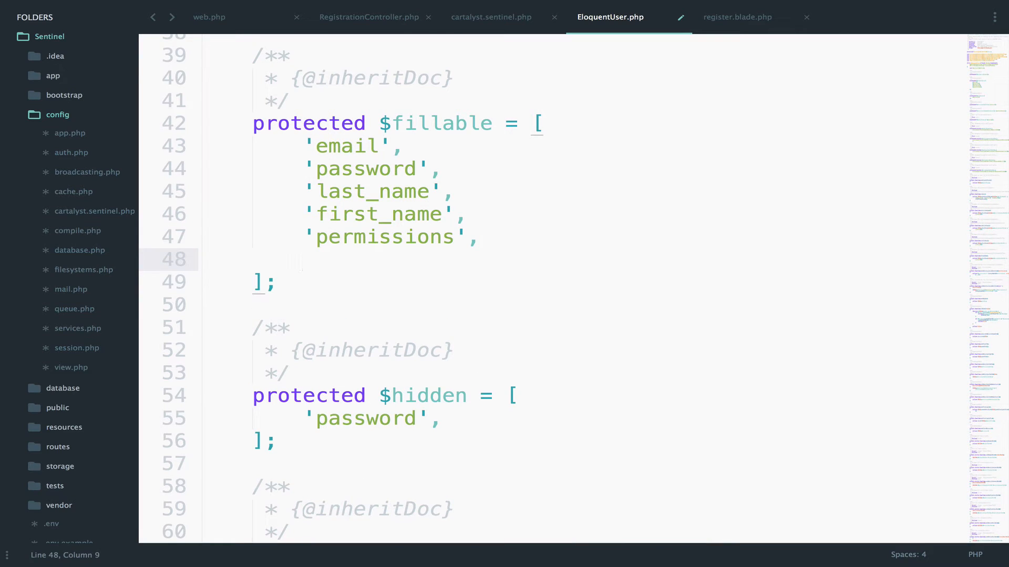
pyautogui.write("'location'")
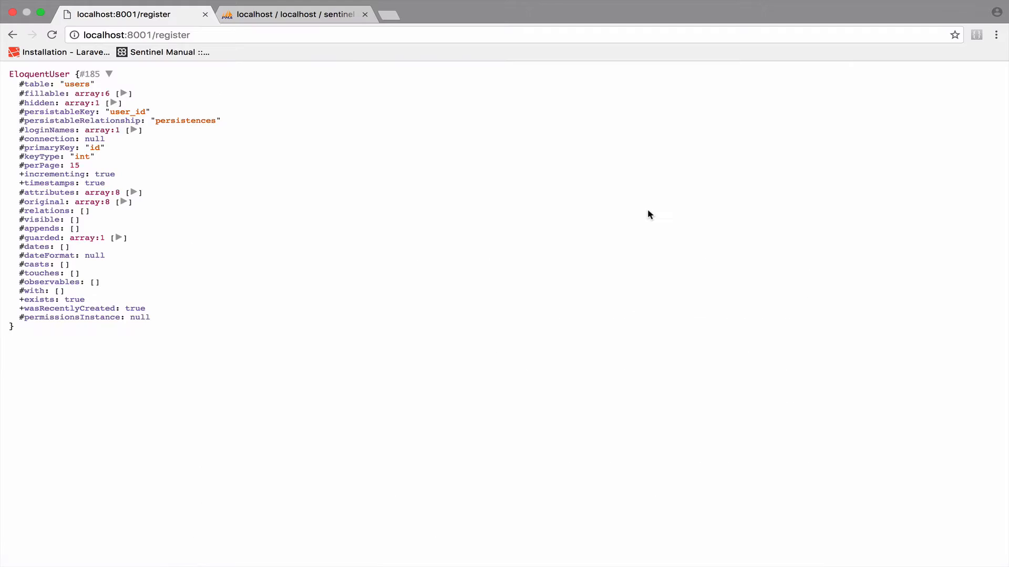
pyautogui.moveTo(271, 223)
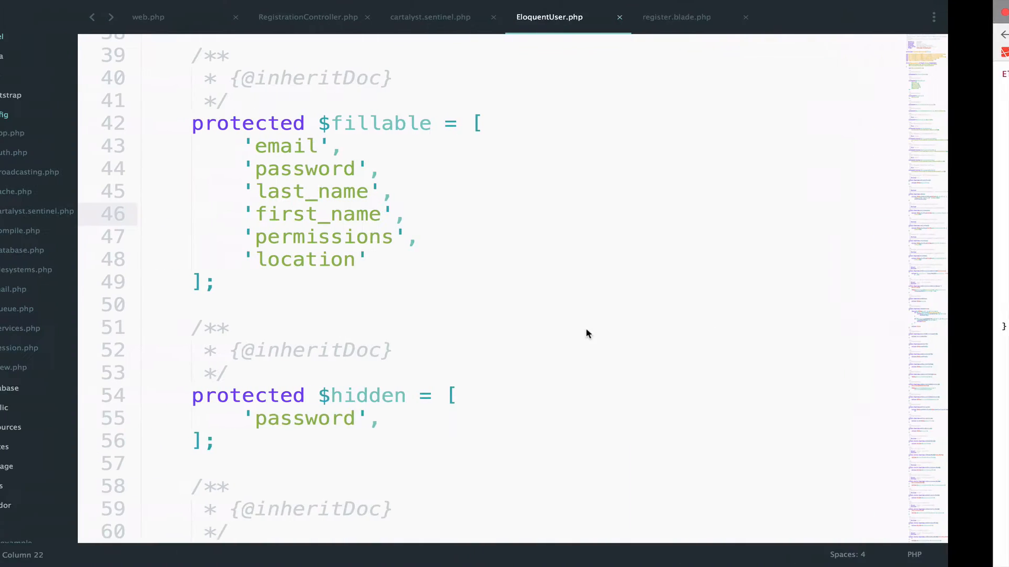
# - Expand the #original attributes of the dumped EloquentUser in Chrome
pyautogui.click(309, 17)
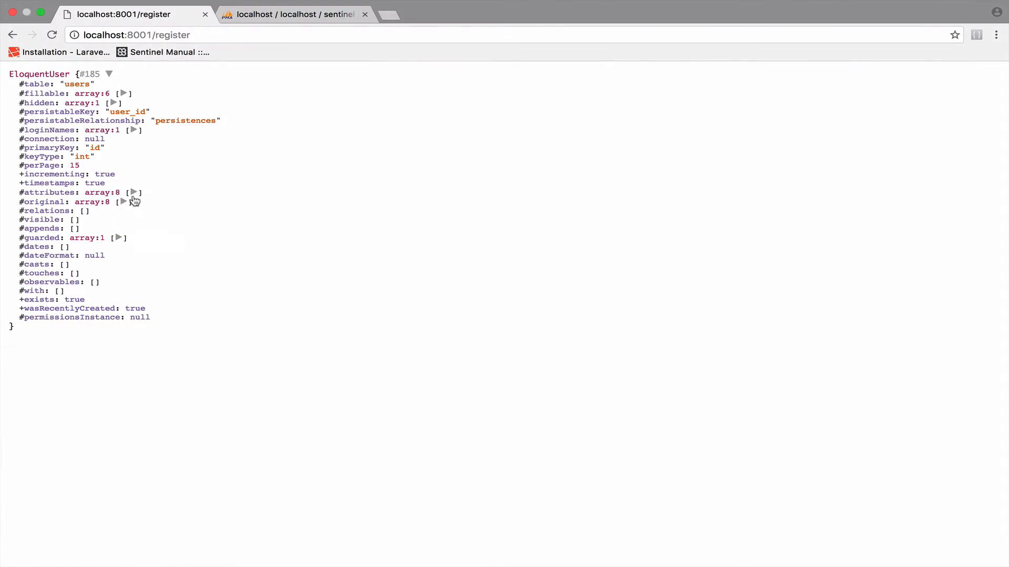
pyautogui.click(133, 192)
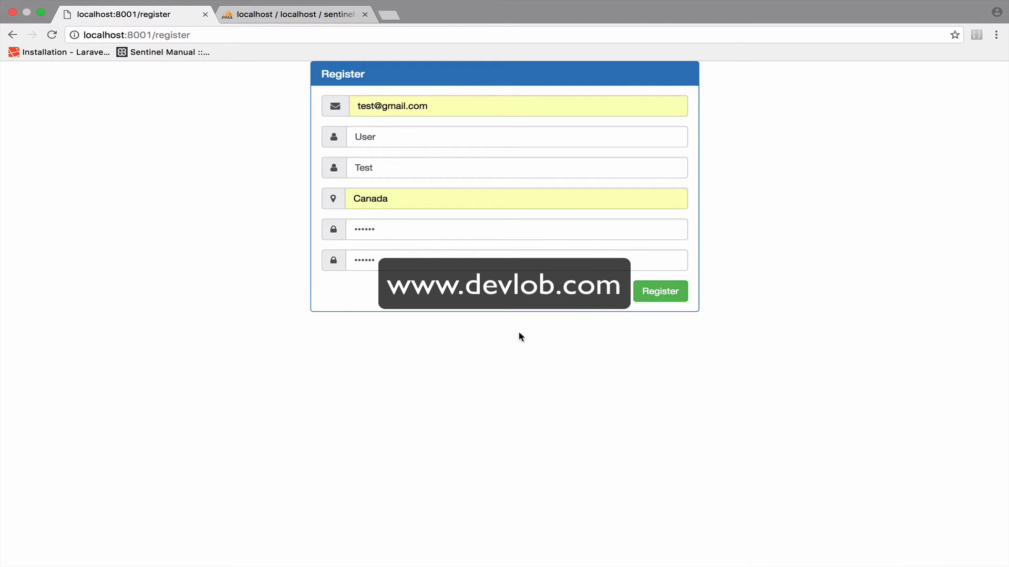
pyautogui.click(659, 291)
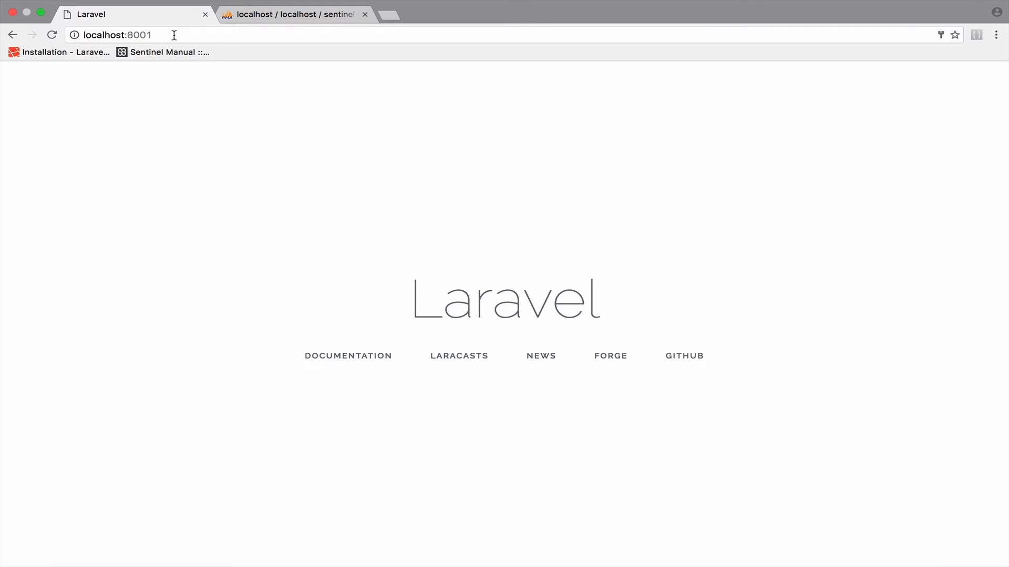
pyautogui.moveTo(237, 150)
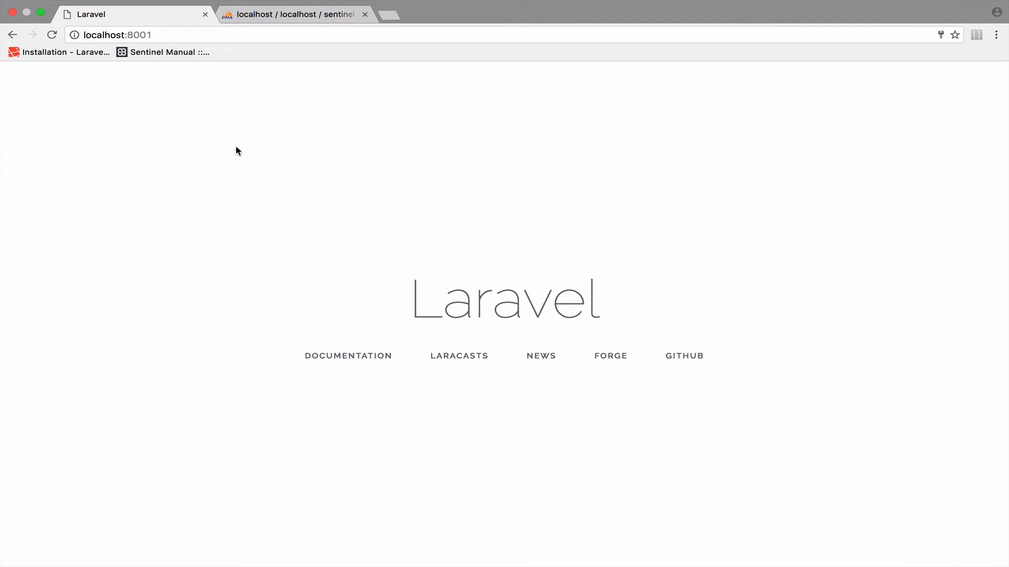
pyautogui.click(293, 13)
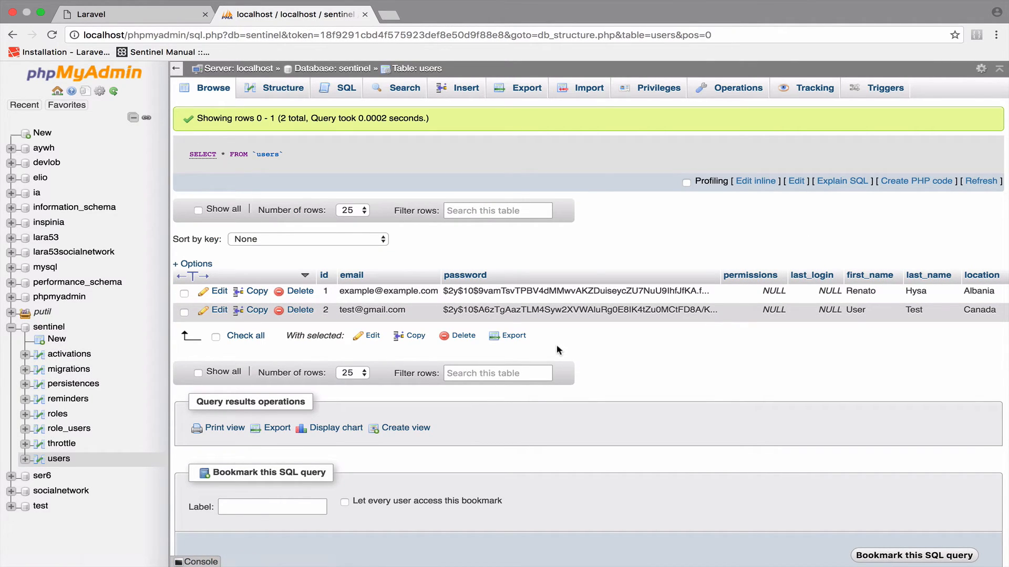
# - Review both users' locations, then view the activations table showing two completed records
pyautogui.hscroll(3)
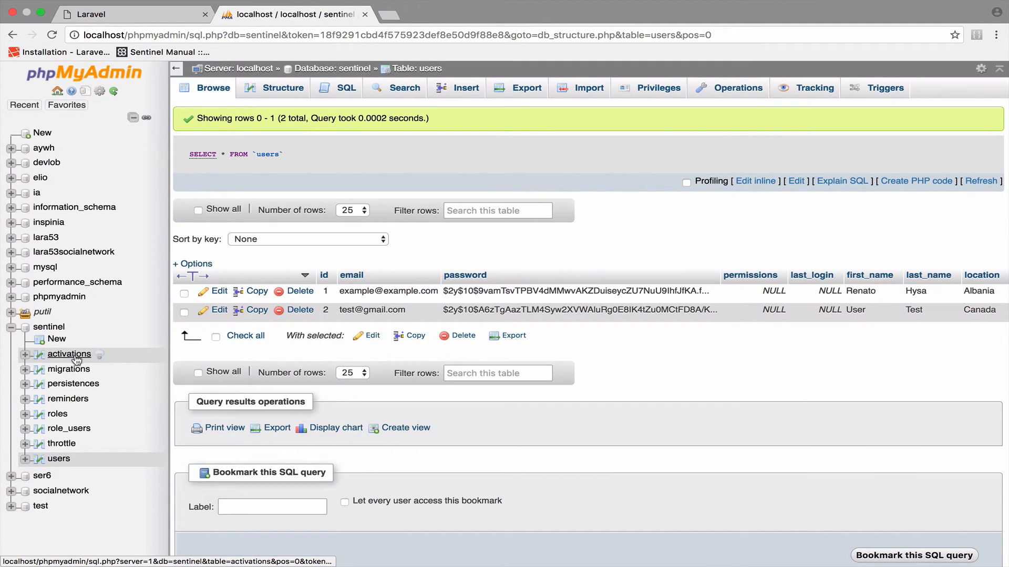
pyautogui.click(69, 354)
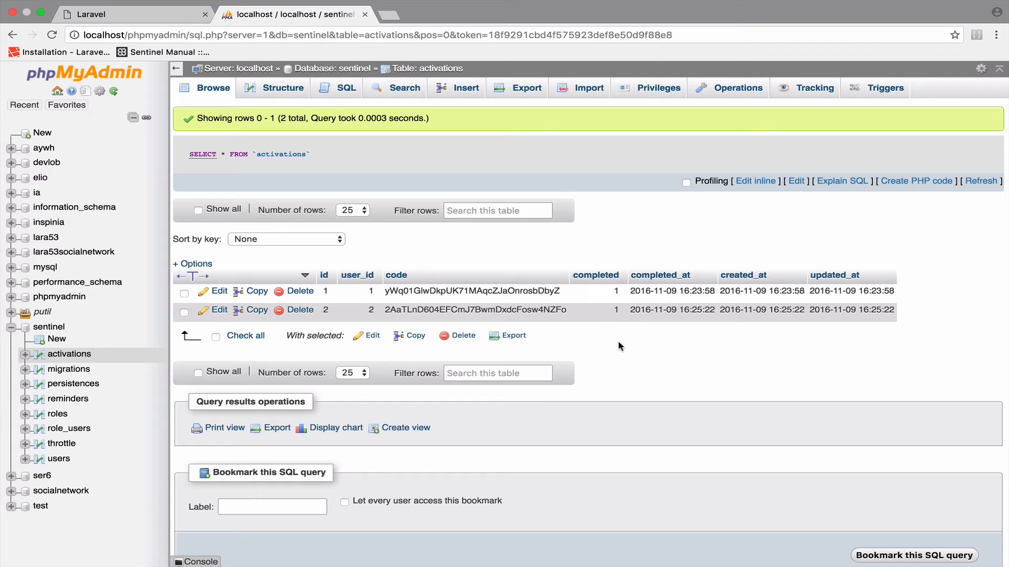
pyautogui.moveTo(613, 303)
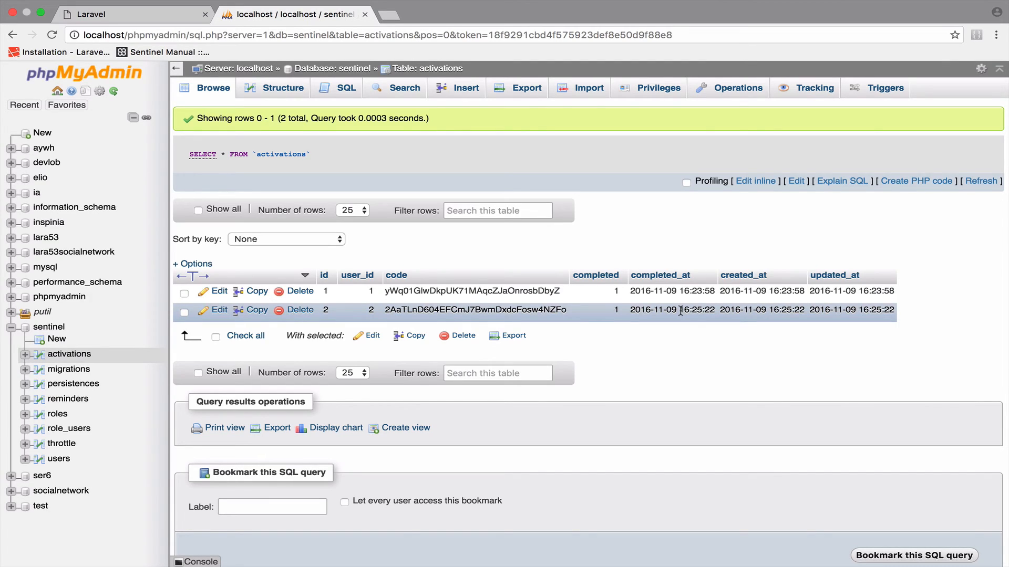
pyautogui.moveTo(681, 325)
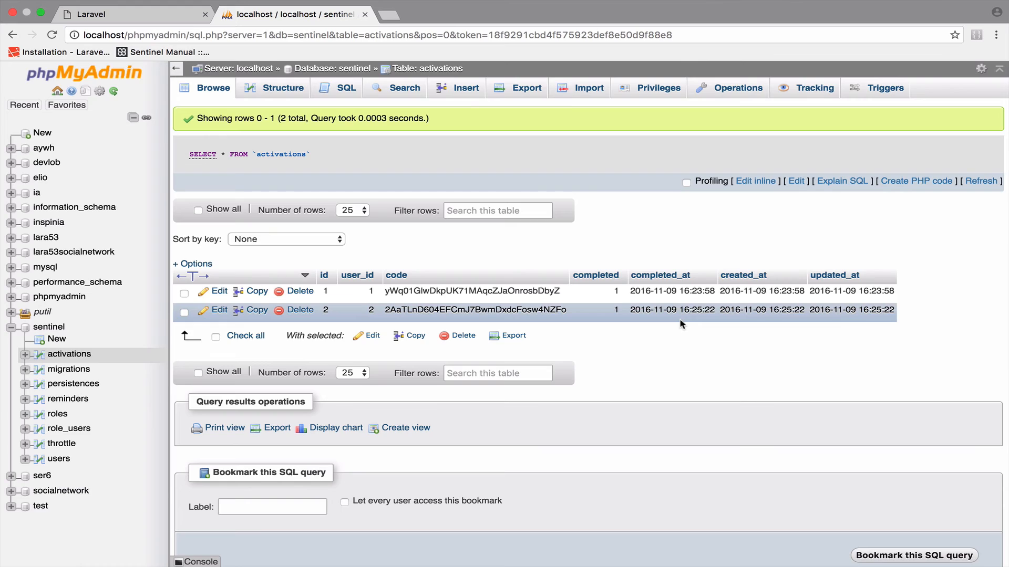